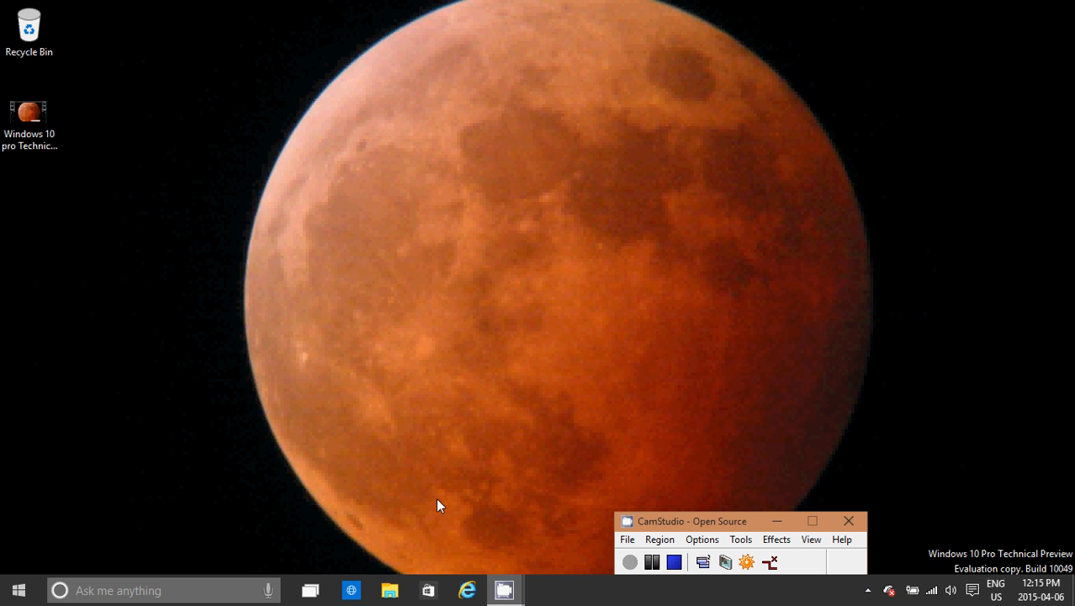
Launch Project Spartan from the taskbar to show the Google Canada home page.
click(16, 590)
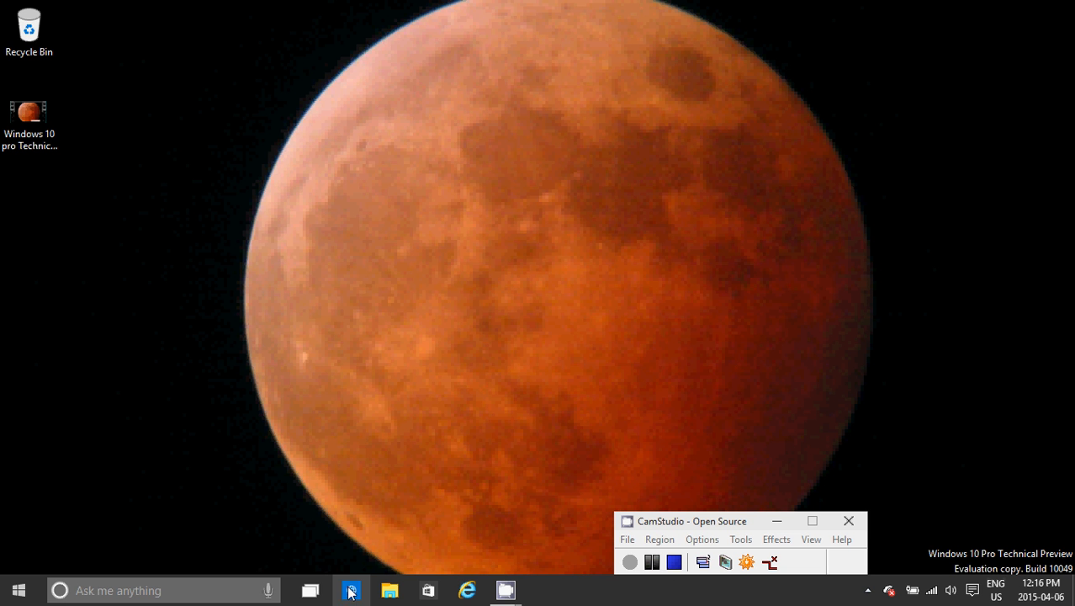
mouse_move(351, 590)
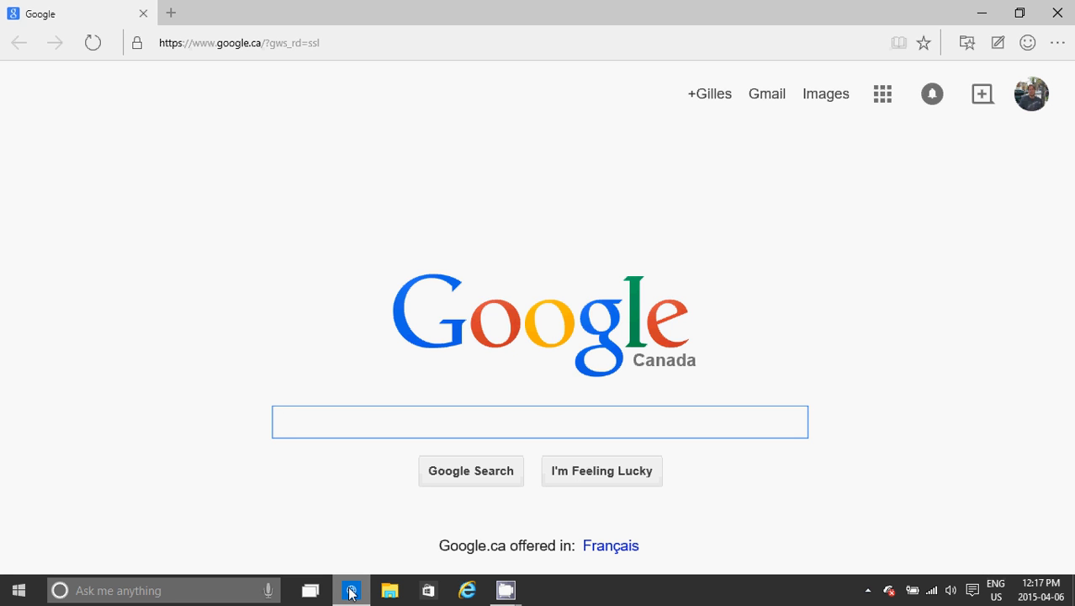
click(539, 421)
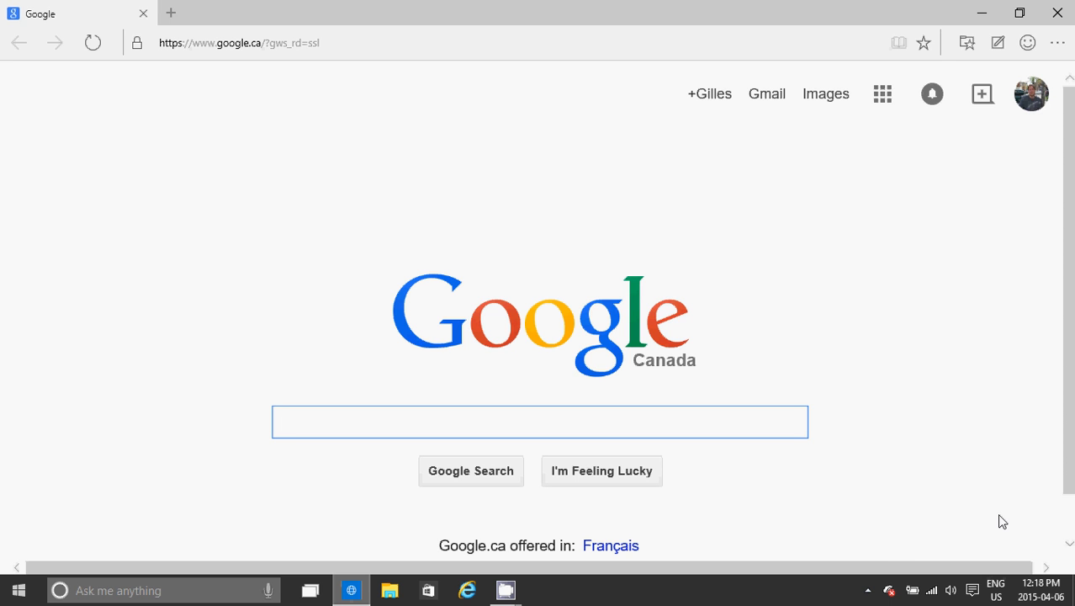
mouse_move(956, 151)
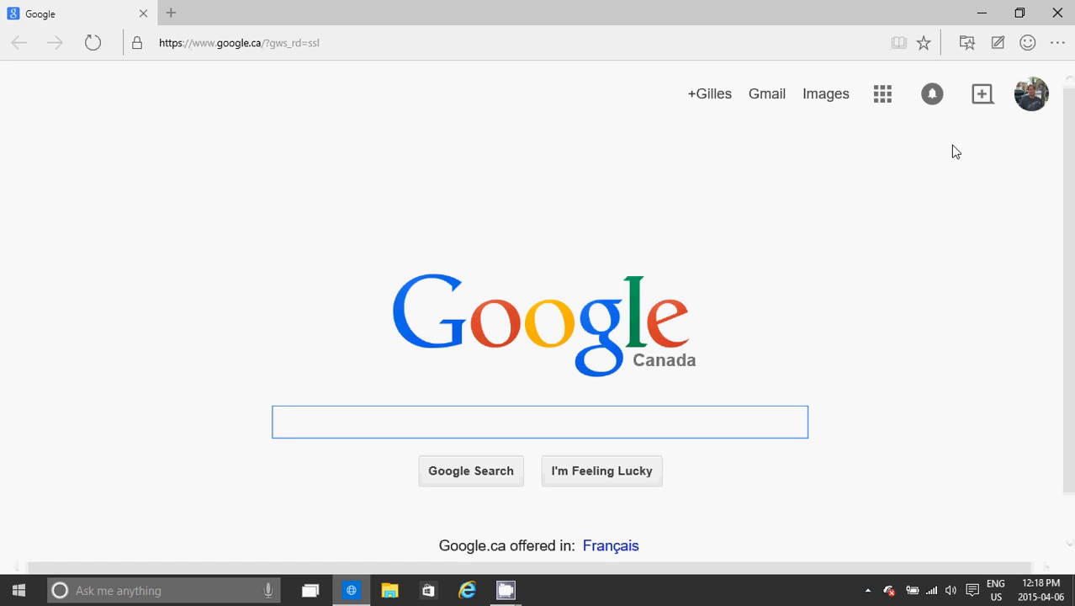
click(997, 42)
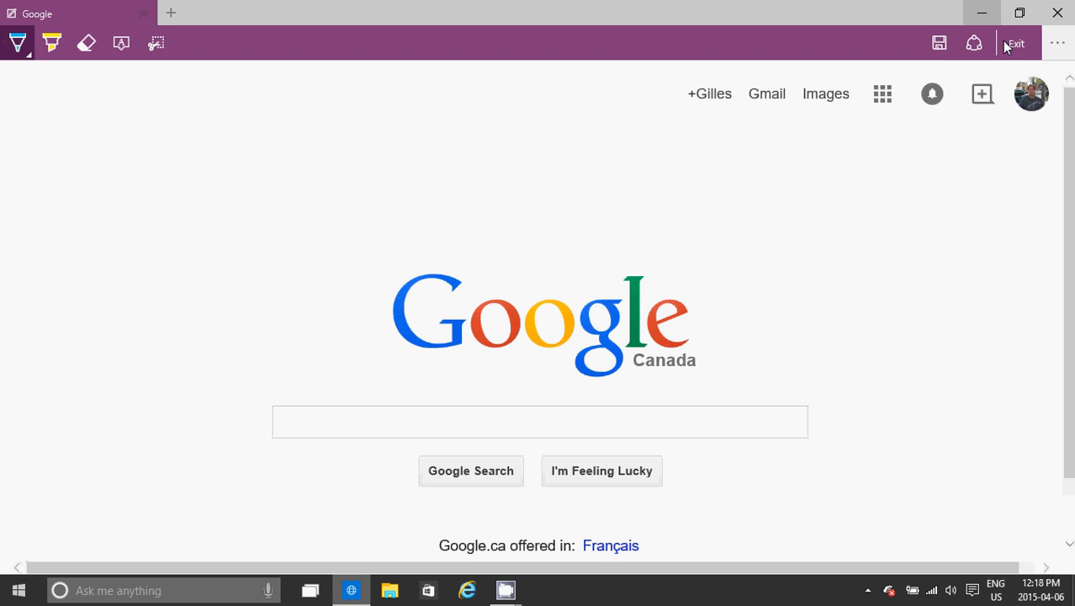
mouse_move(691, 336)
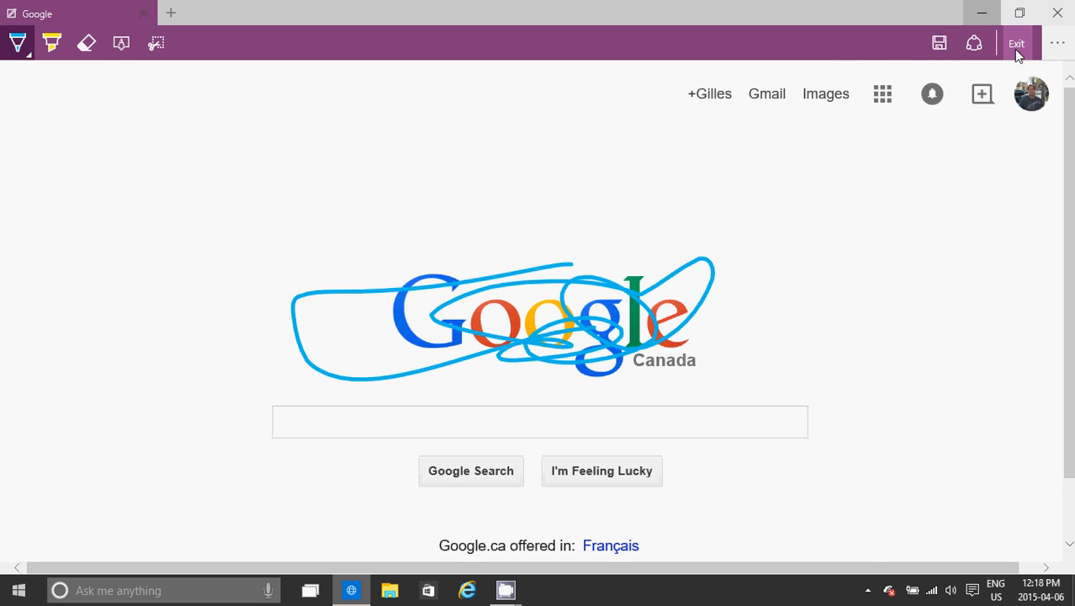
click(1016, 43)
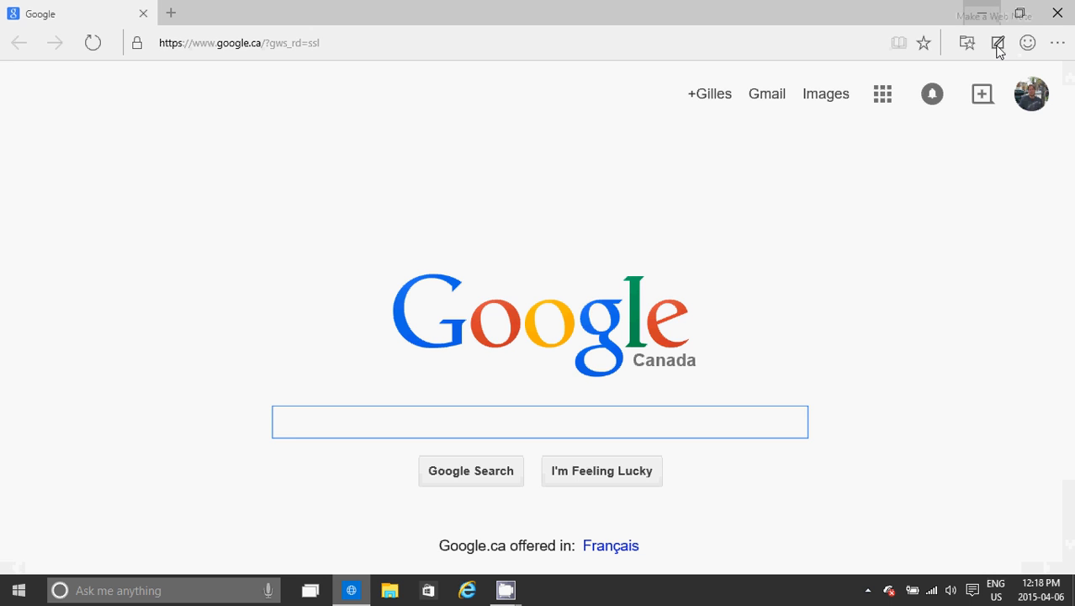
click(997, 43)
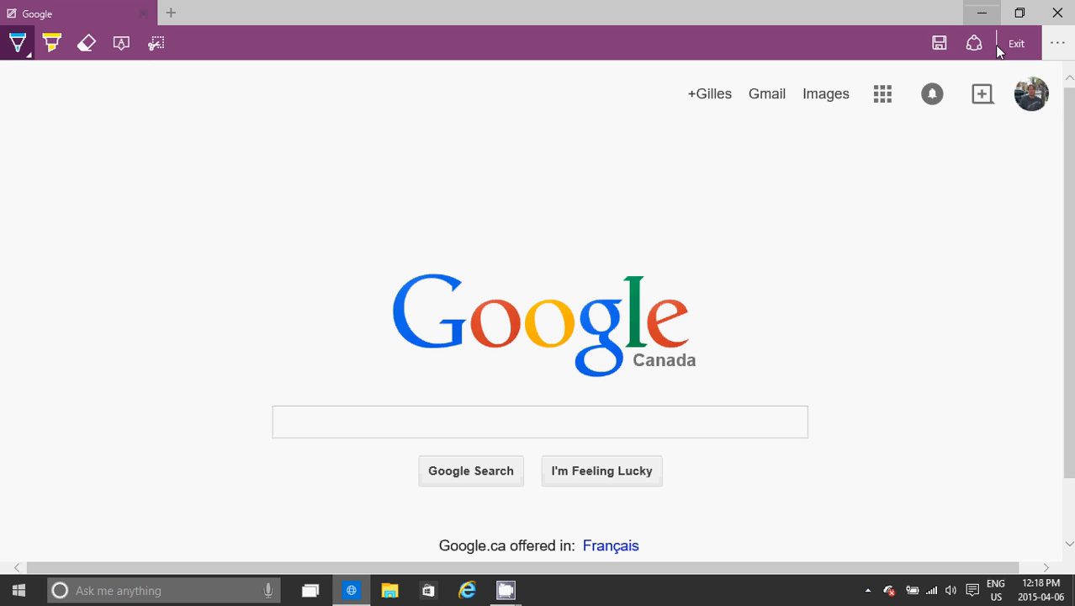
mouse_move(431, 373)
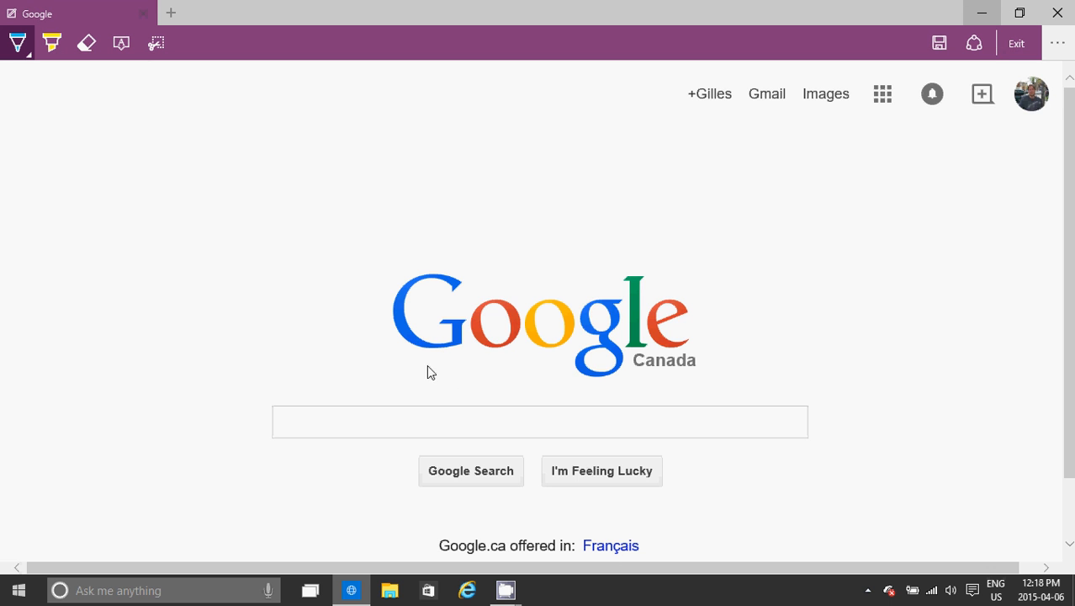
mouse_move(517, 450)
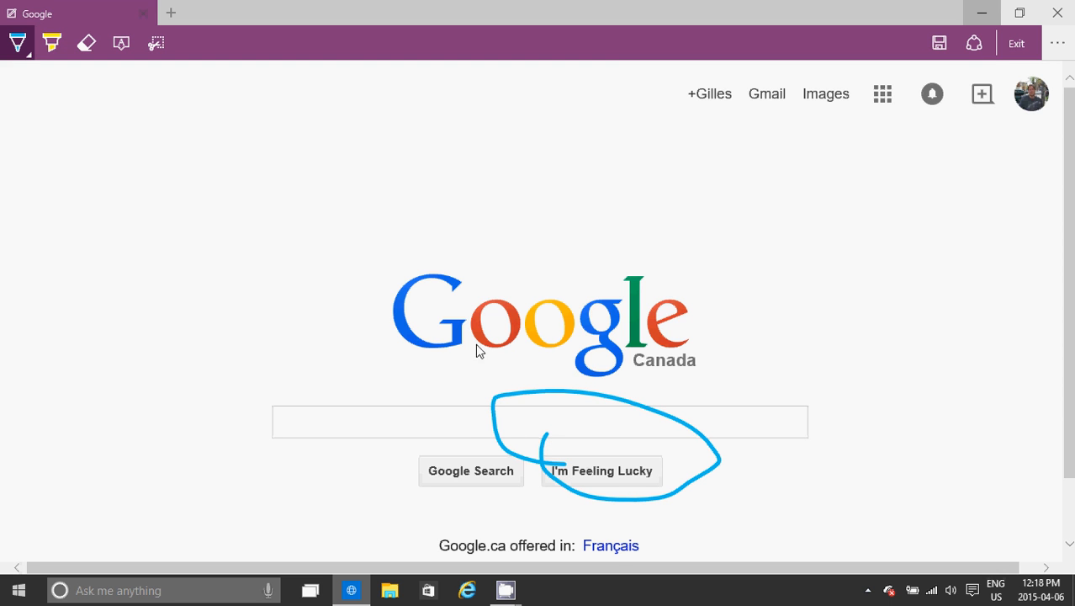
drag(384, 378, 741, 369)
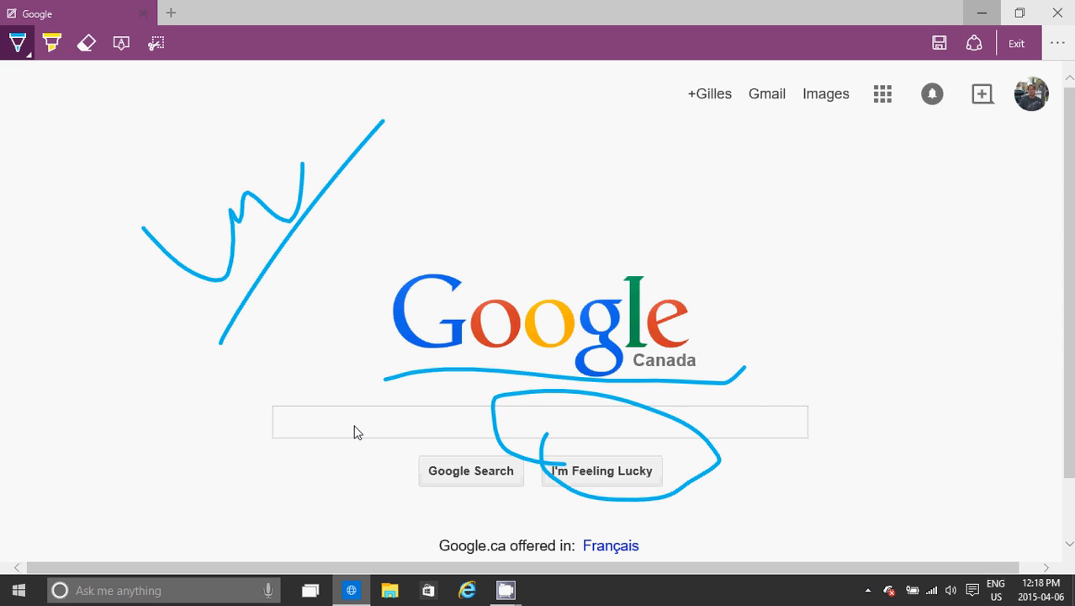
mouse_move(543, 111)
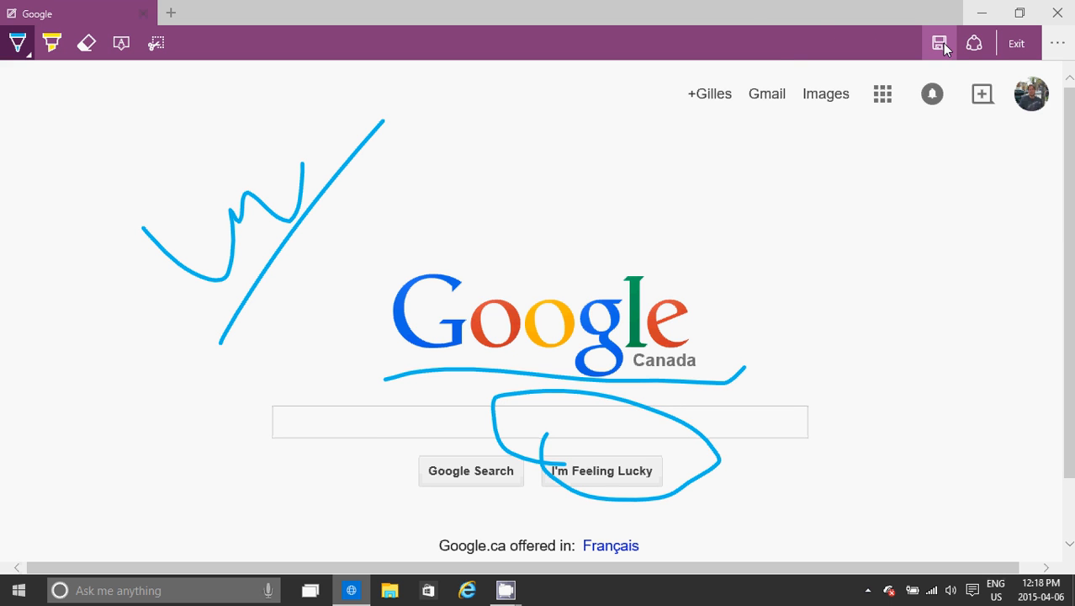
mouse_move(973, 43)
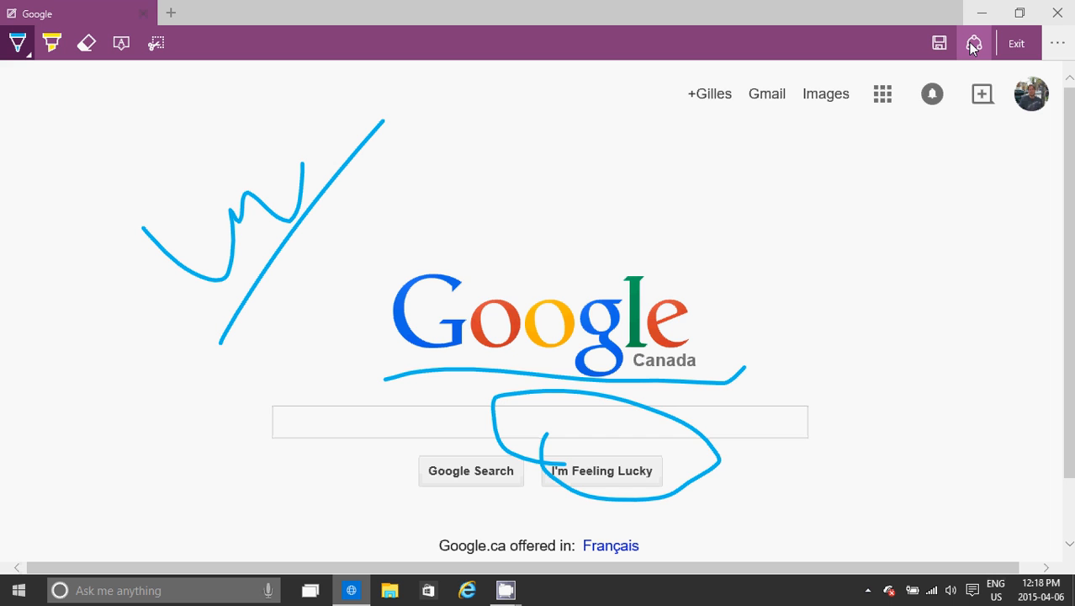
mouse_move(513, 57)
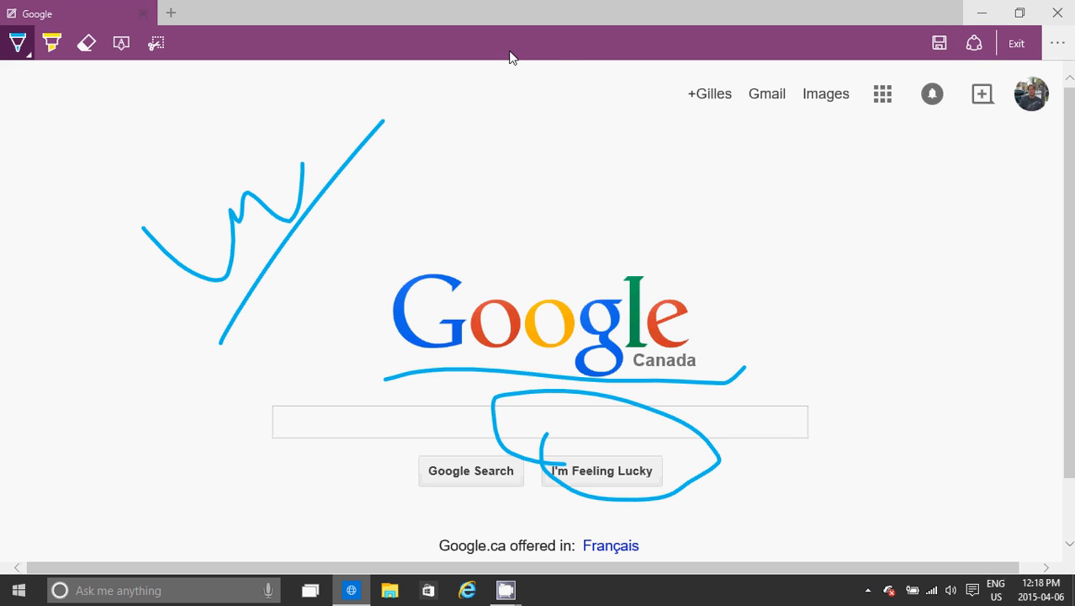
mouse_move(542, 47)
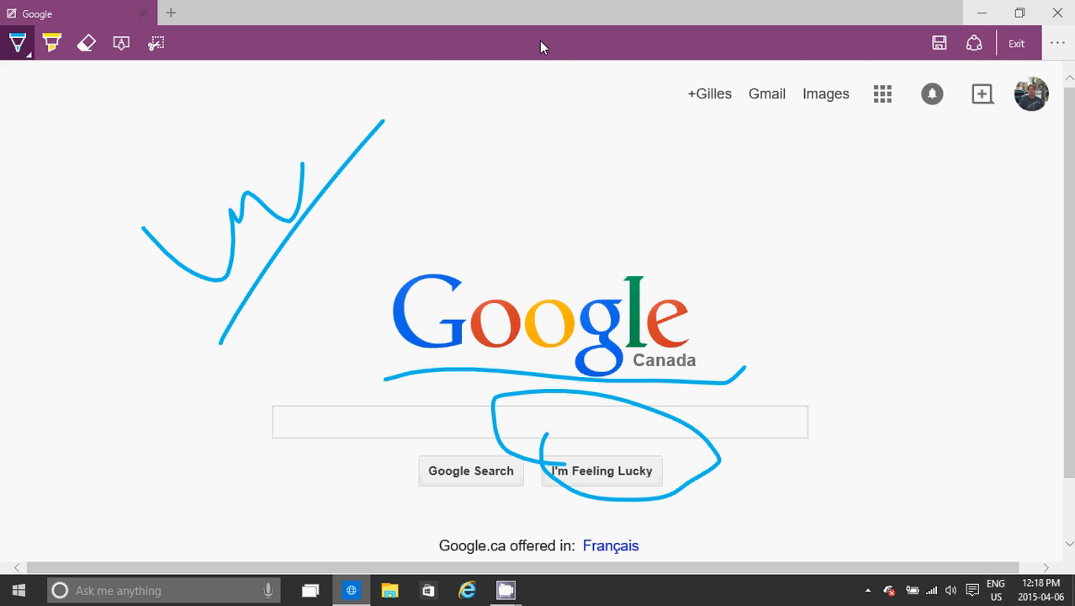
mouse_move(1016, 43)
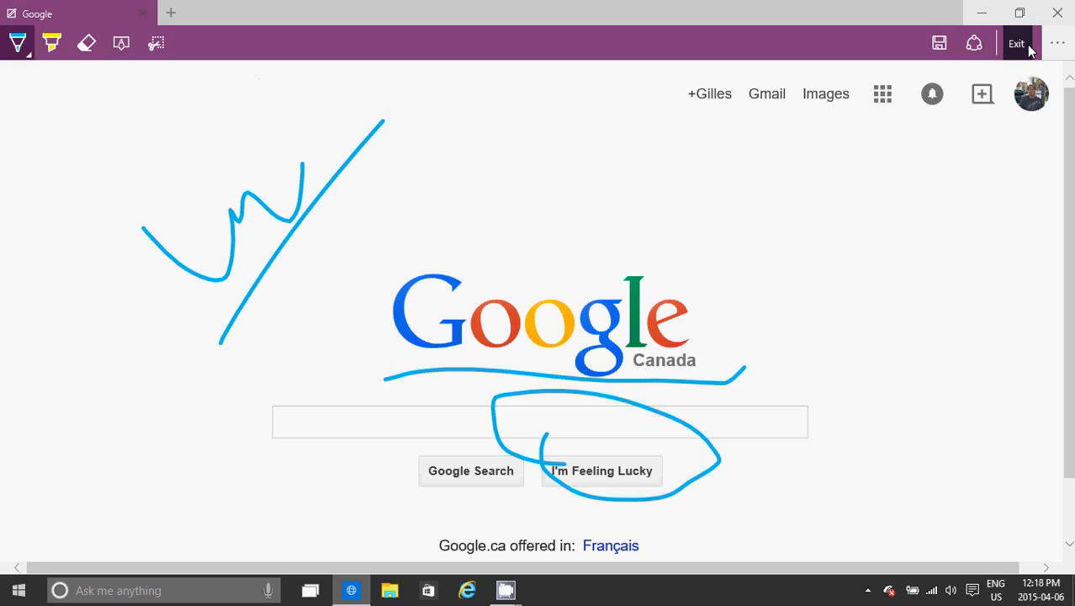
click(1016, 43)
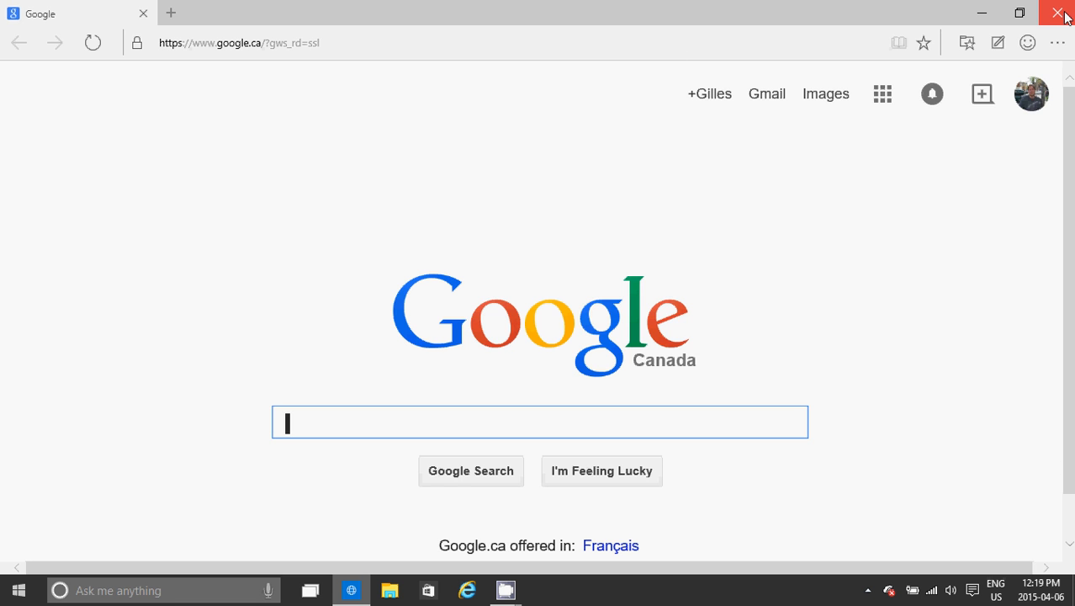
Close the Project Spartan browser and bring up the Start menu.
click(1063, 13)
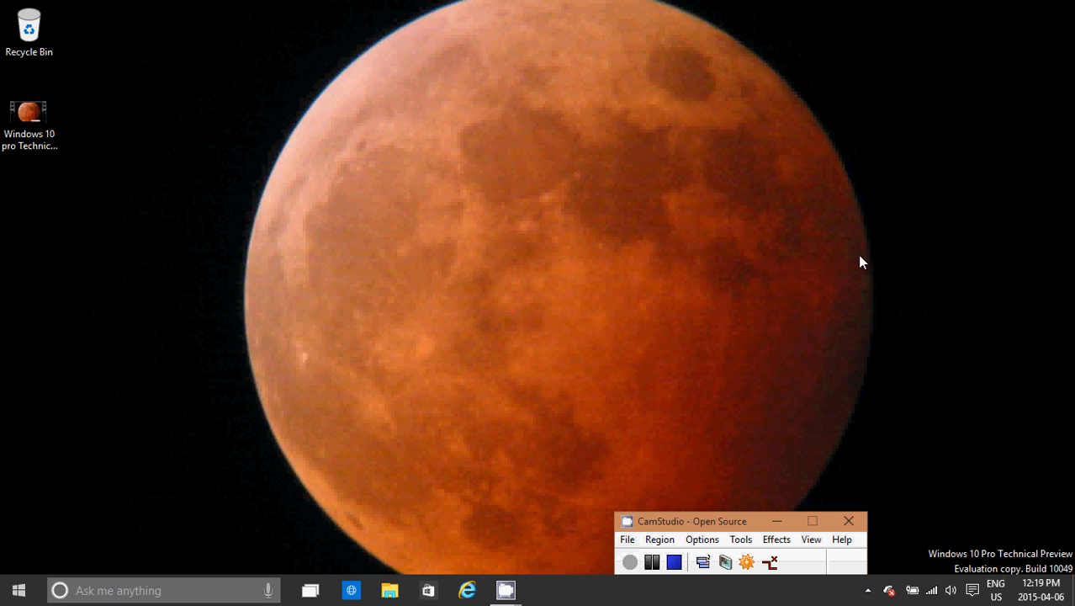
click(19, 590)
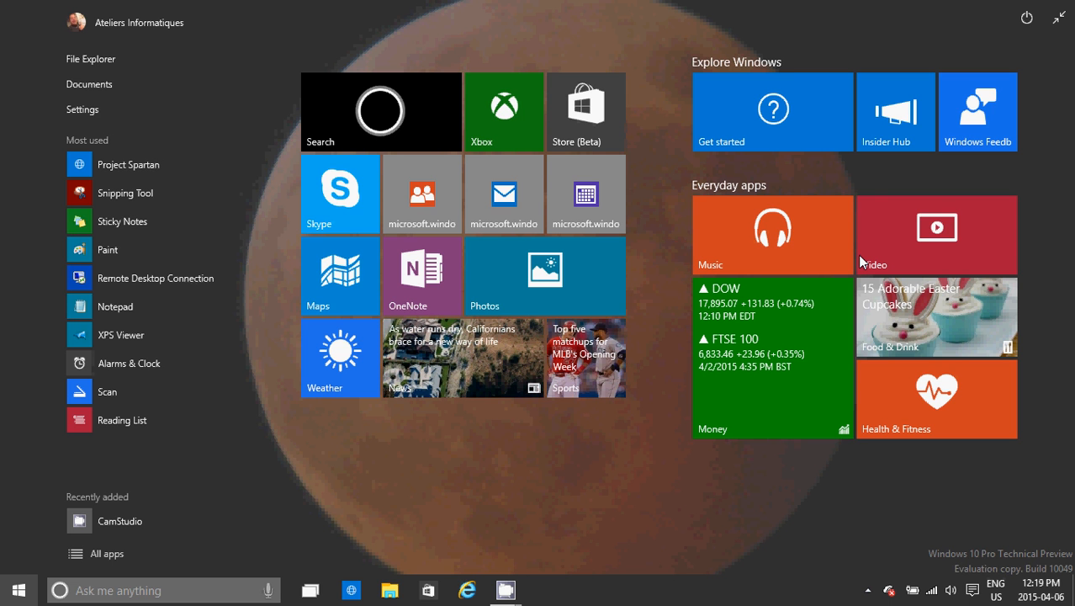
mouse_move(311, 590)
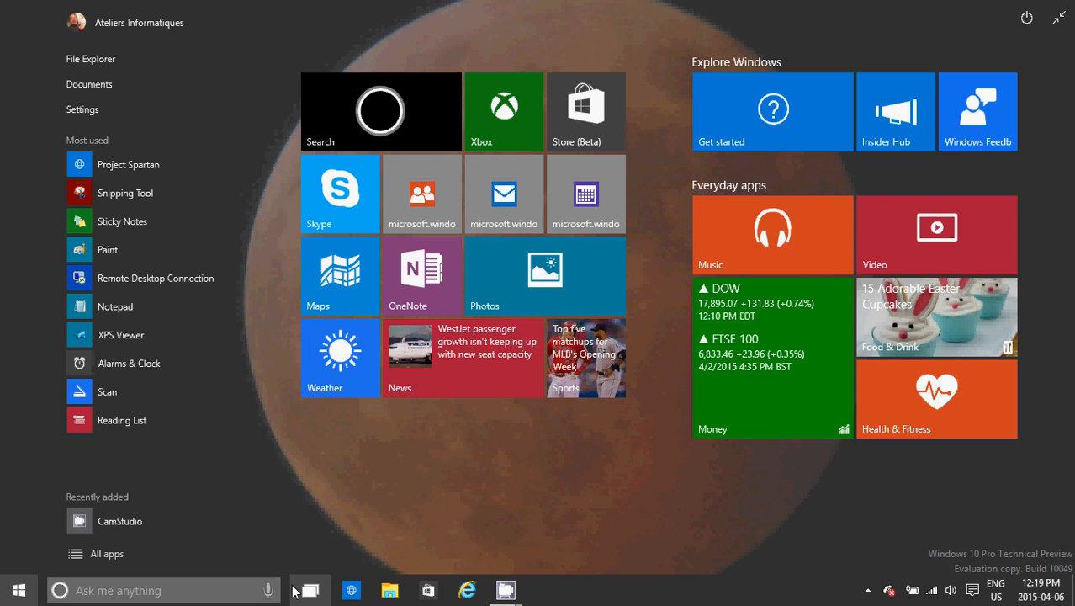
mouse_move(624, 511)
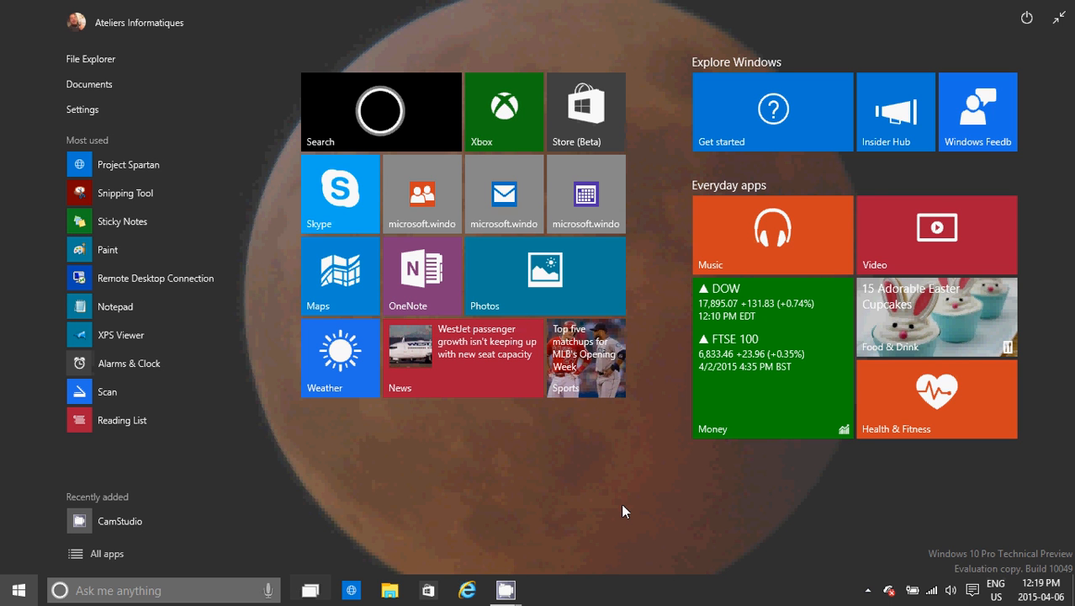
mouse_move(832, 531)
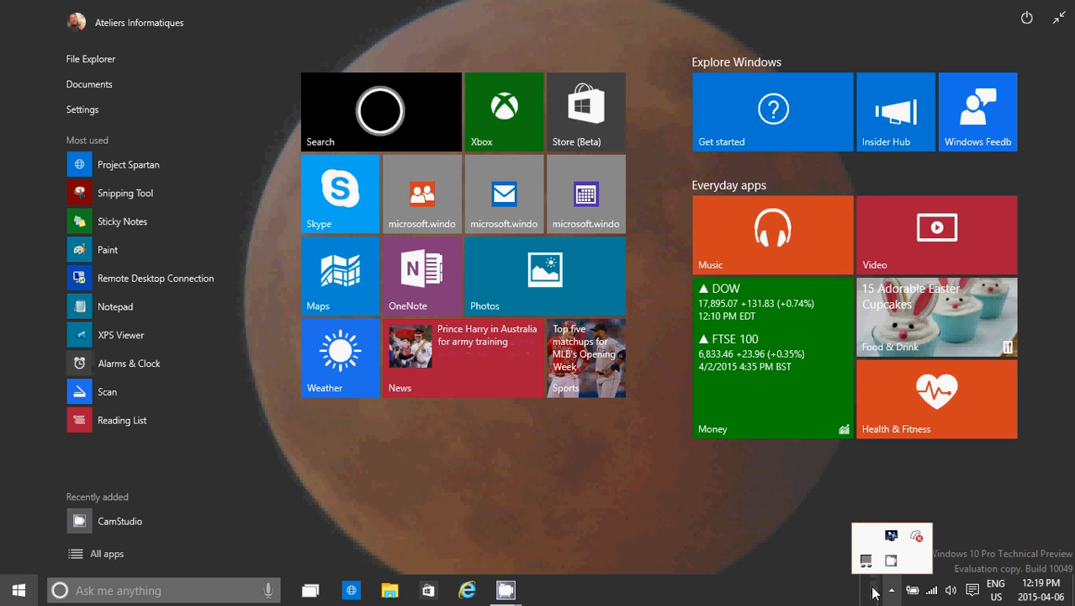
mouse_move(838, 555)
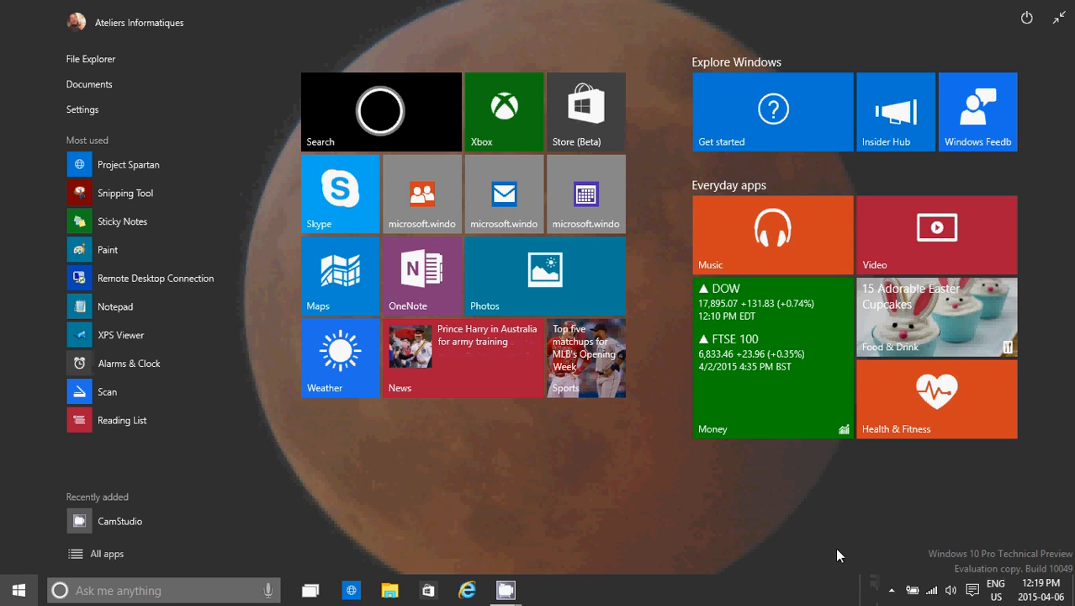
mouse_move(797, 531)
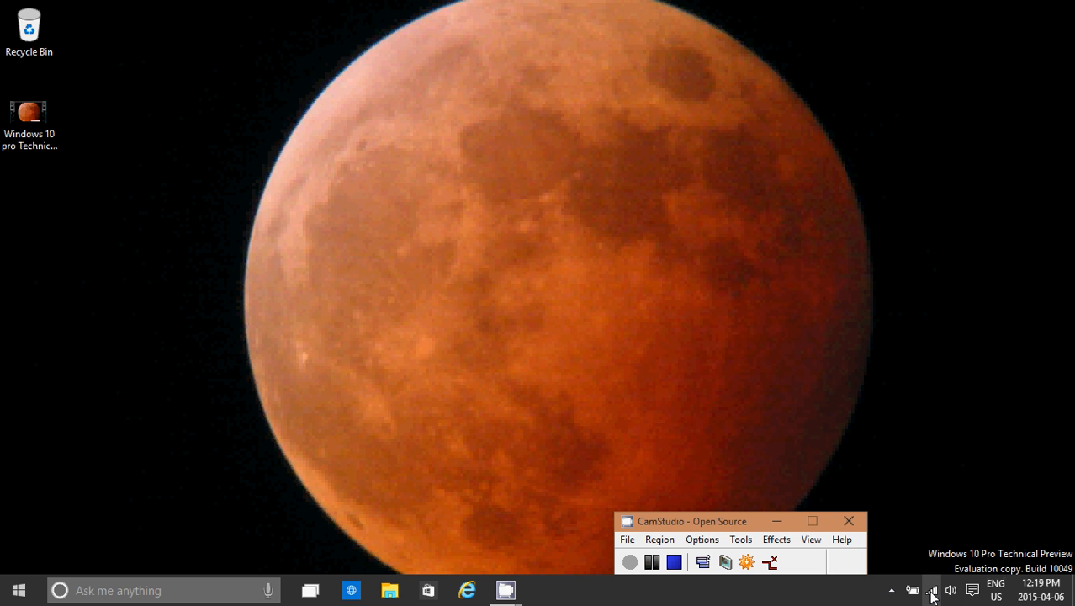
Show the available wireless networks, then the Notifications panel with quick actions.
click(932, 590)
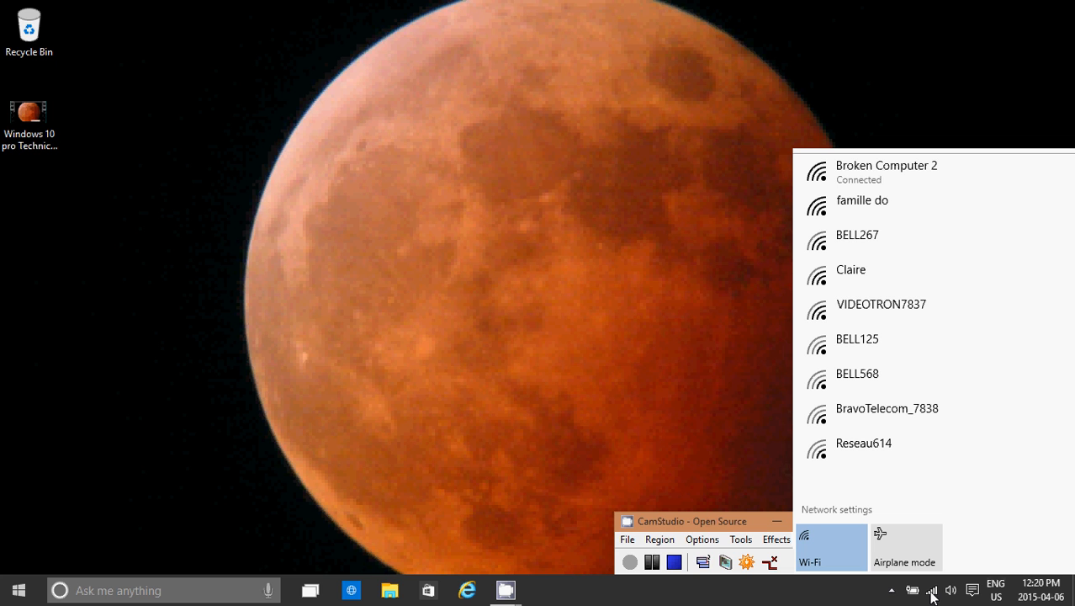
click(836, 509)
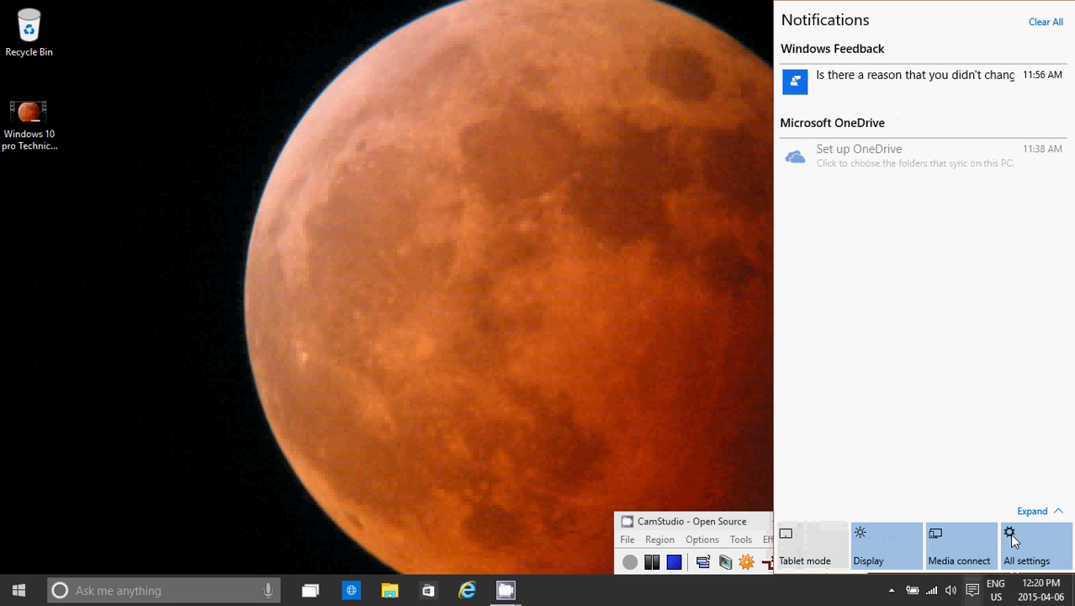
Open All settings and browse the System, Devices and Network & Internet pages.
click(1026, 545)
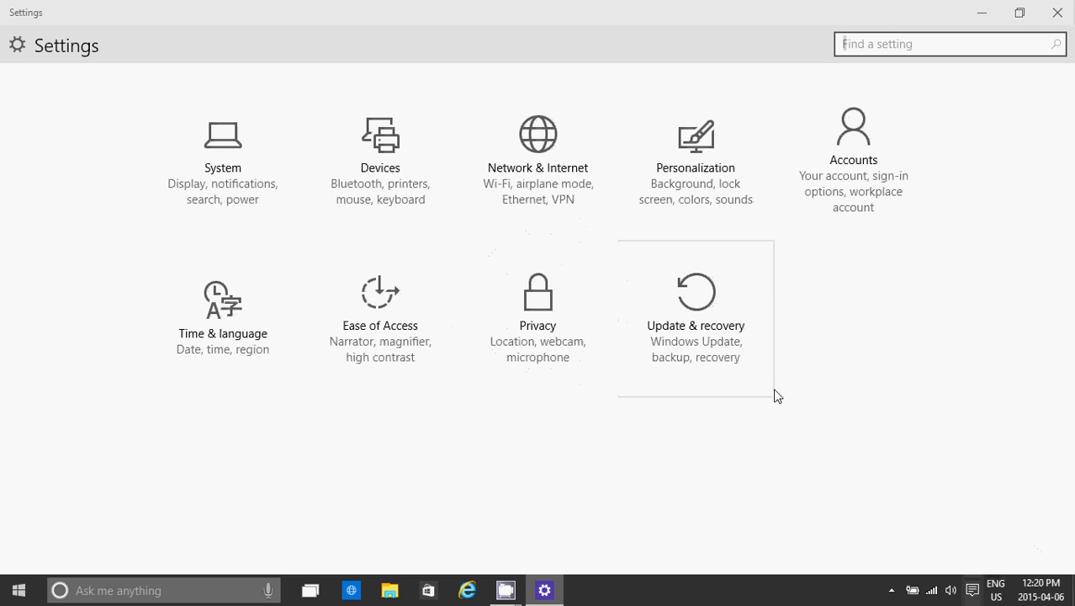
mouse_move(625, 337)
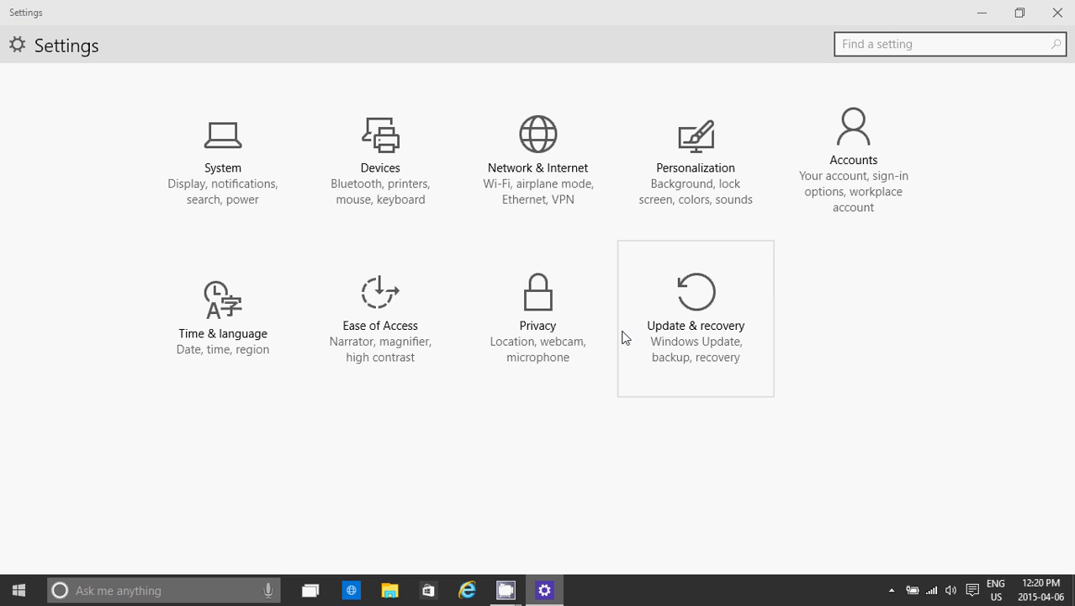
click(222, 139)
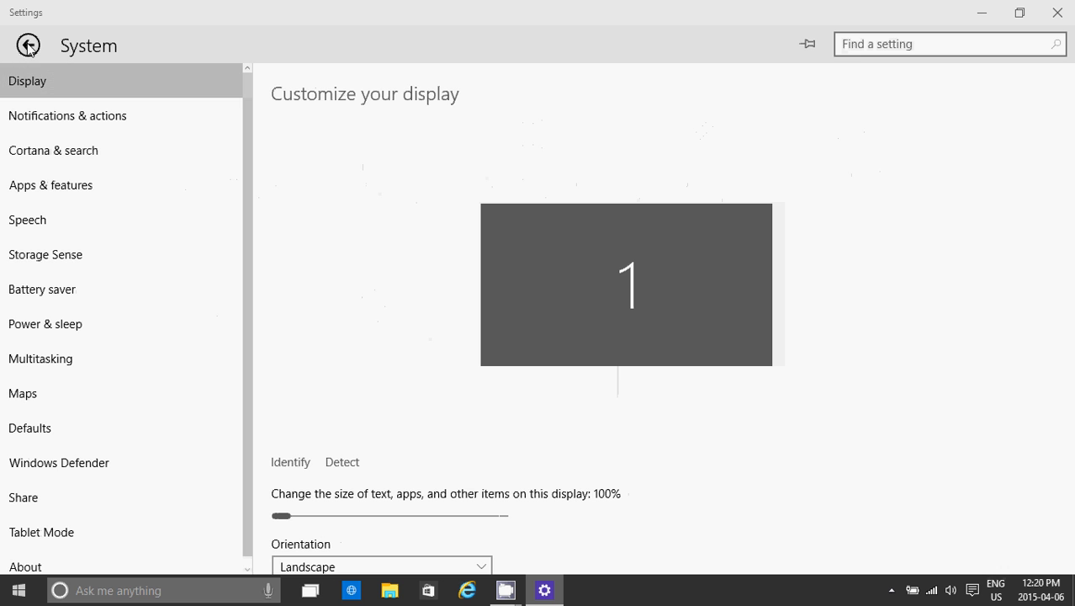
click(27, 45)
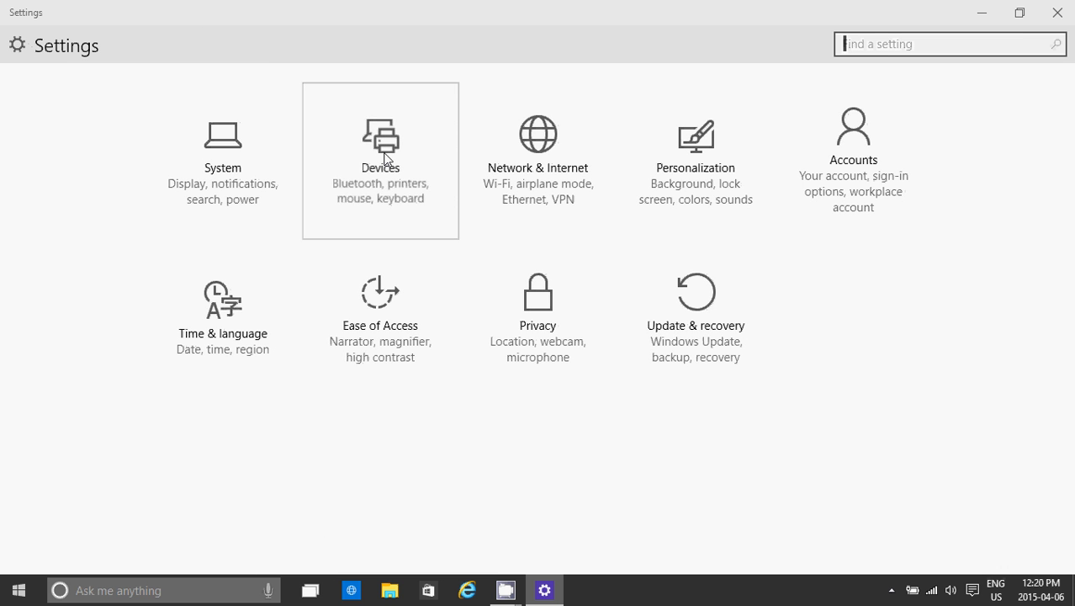
click(380, 159)
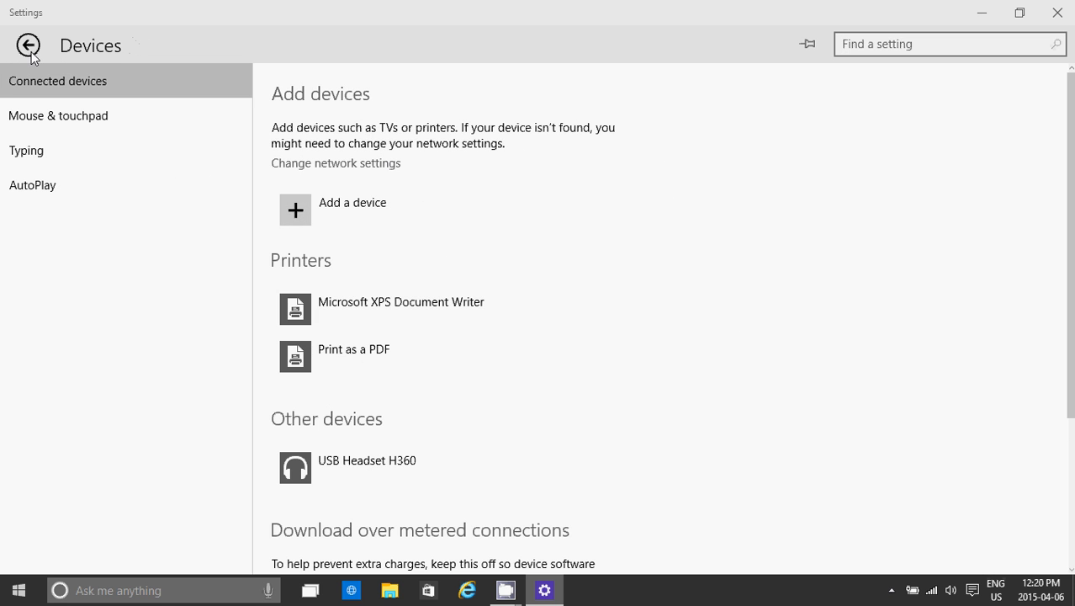
click(28, 45)
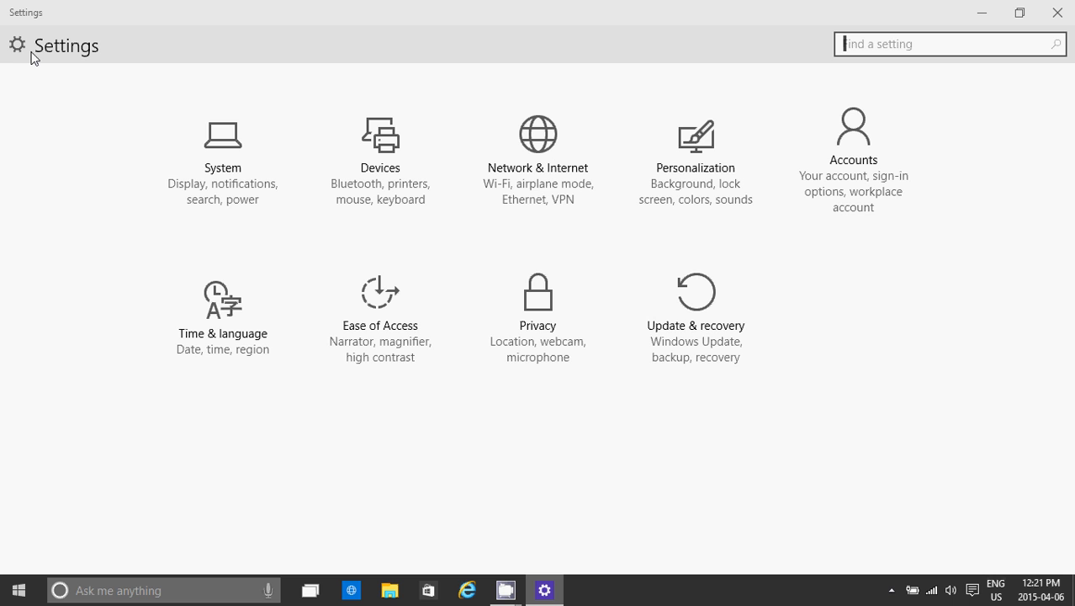
mouse_move(444, 121)
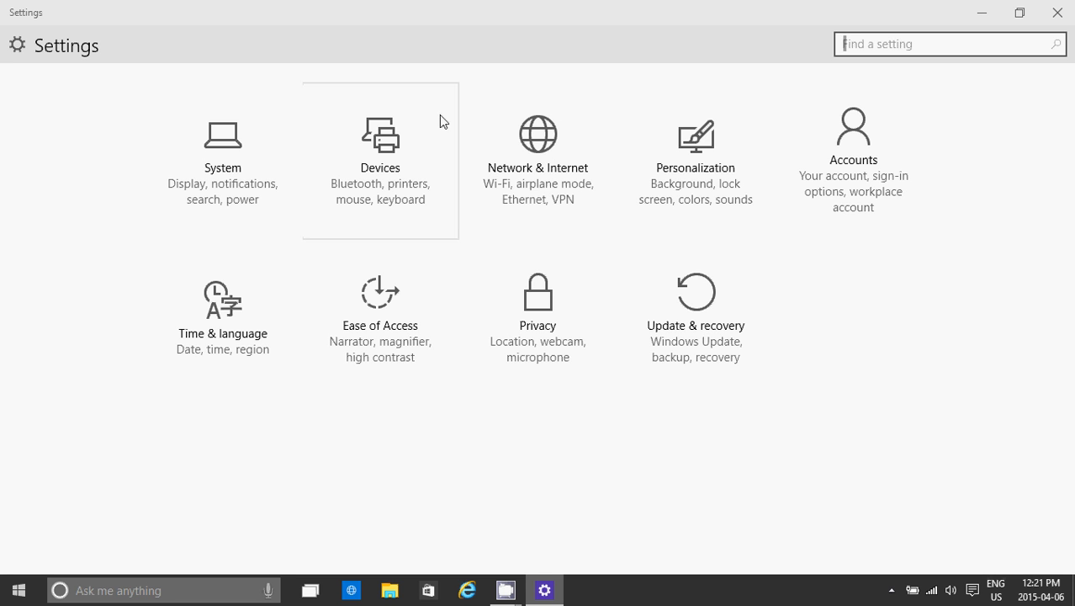
click(536, 143)
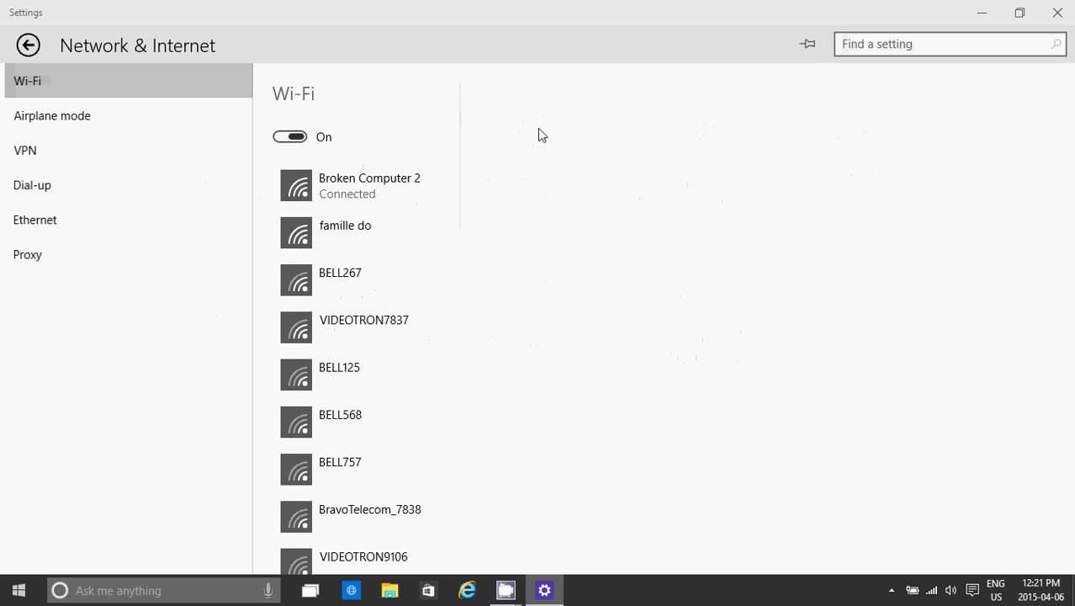
scroll(down, 3)
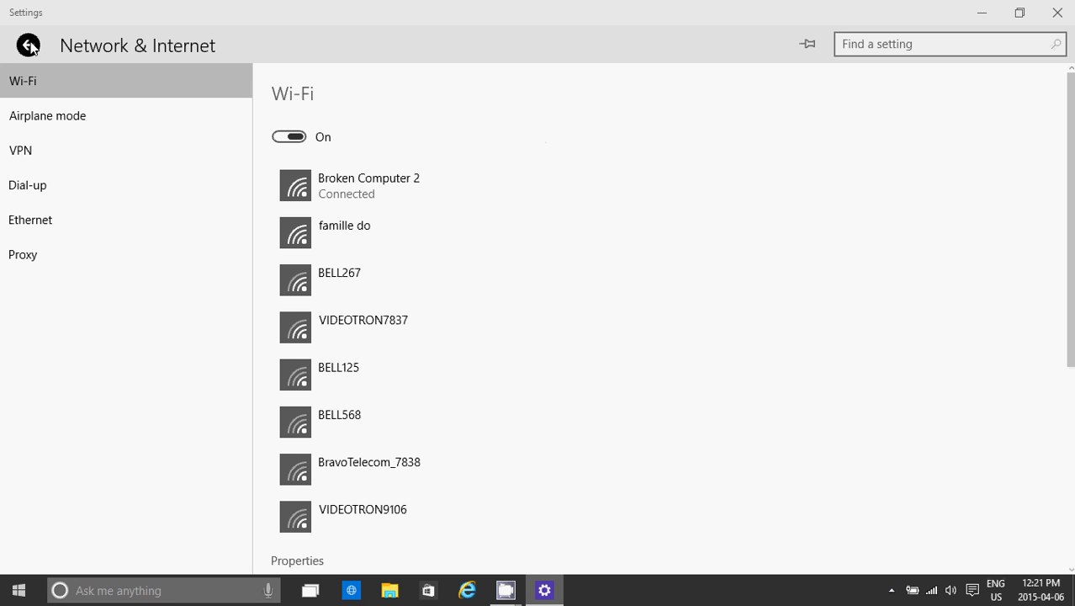
click(30, 45)
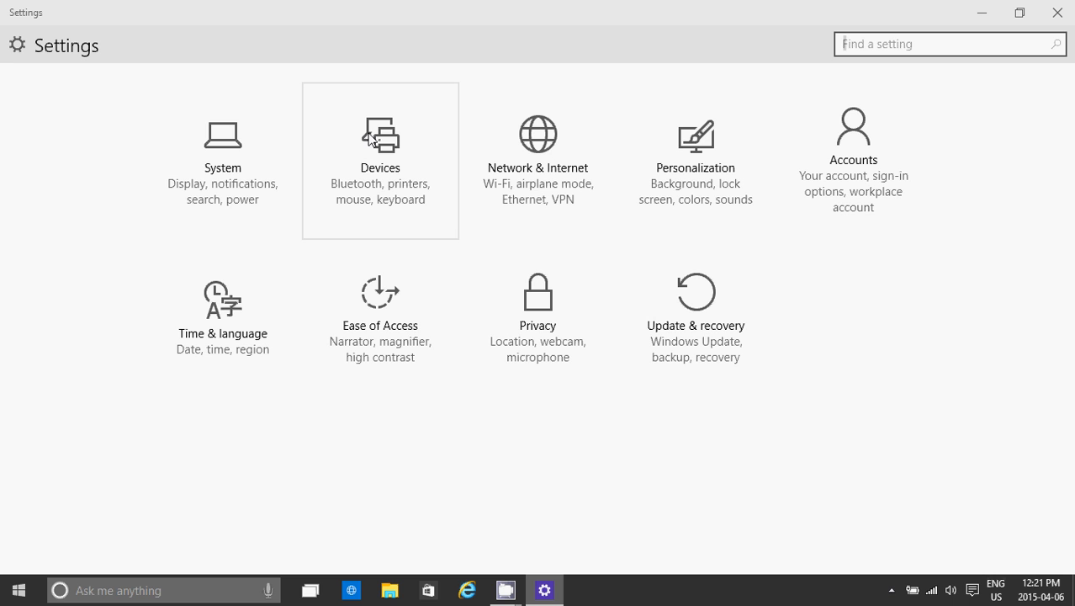
mouse_move(637, 158)
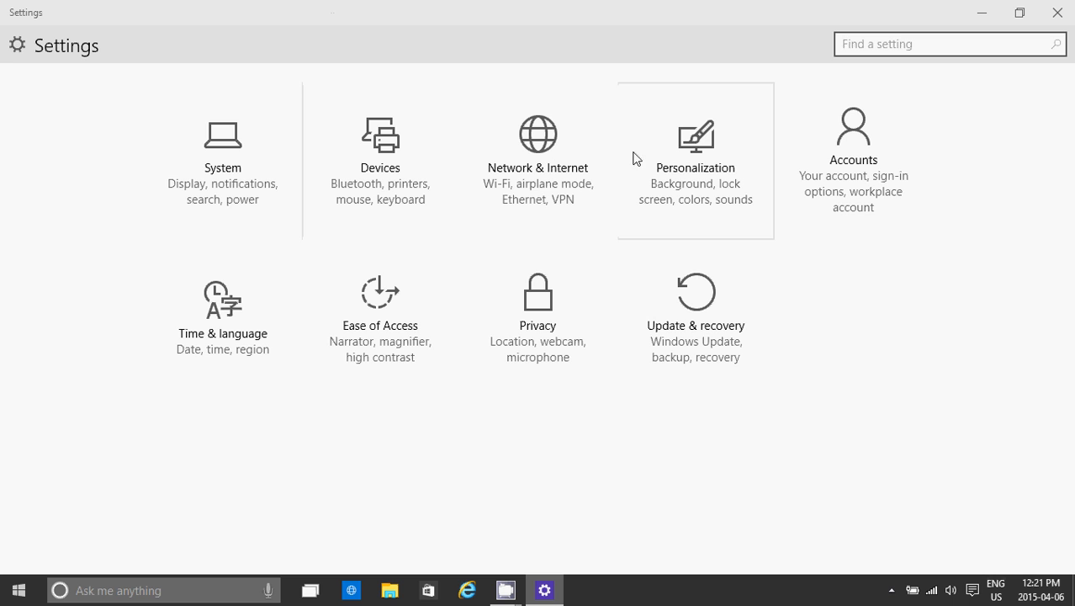
mouse_move(703, 173)
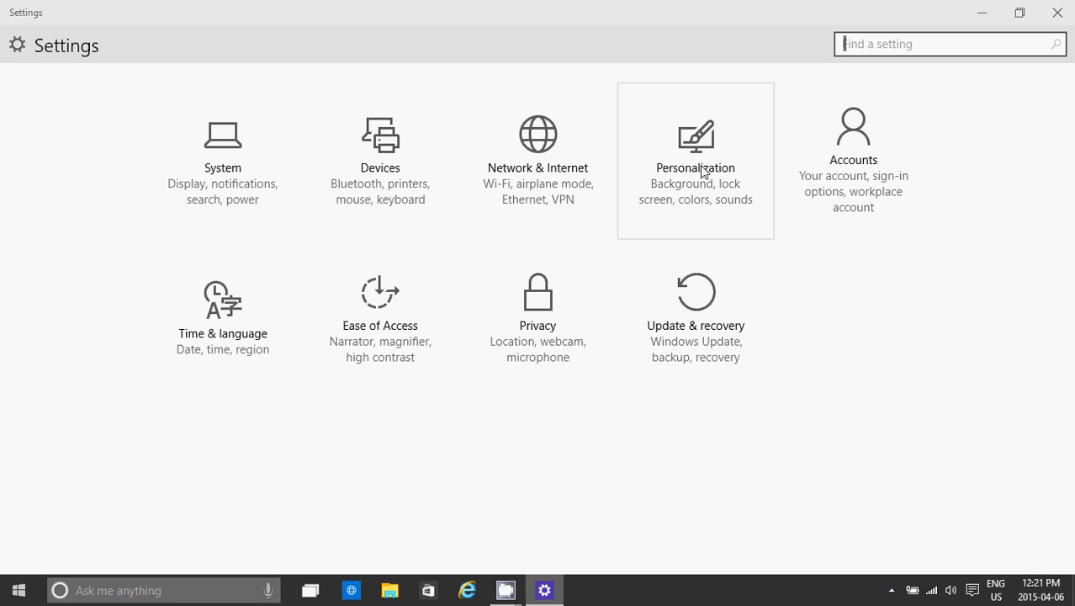
text(device)
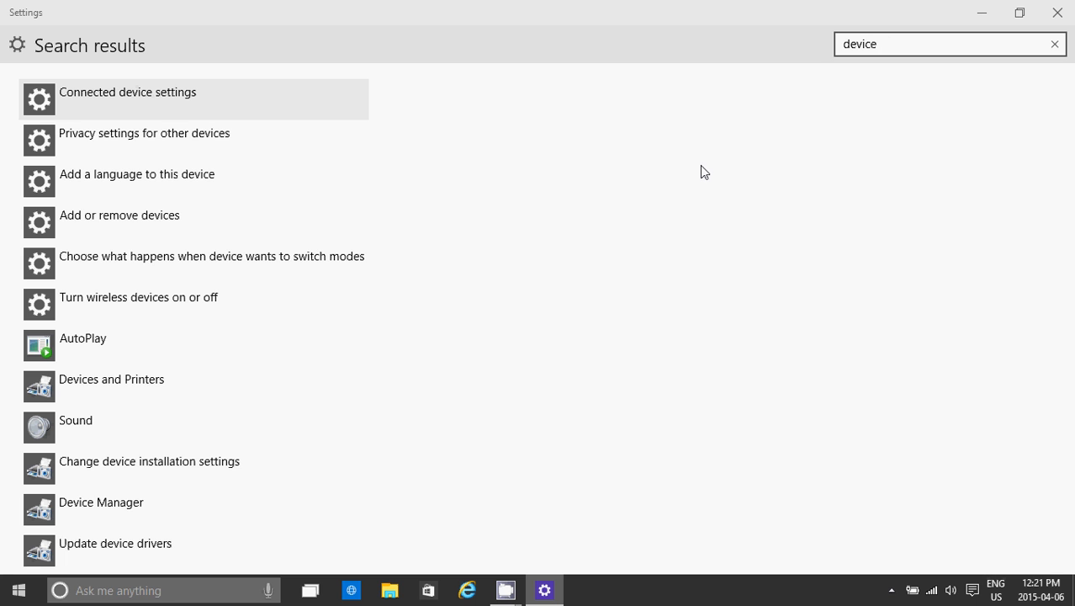
text(manage)
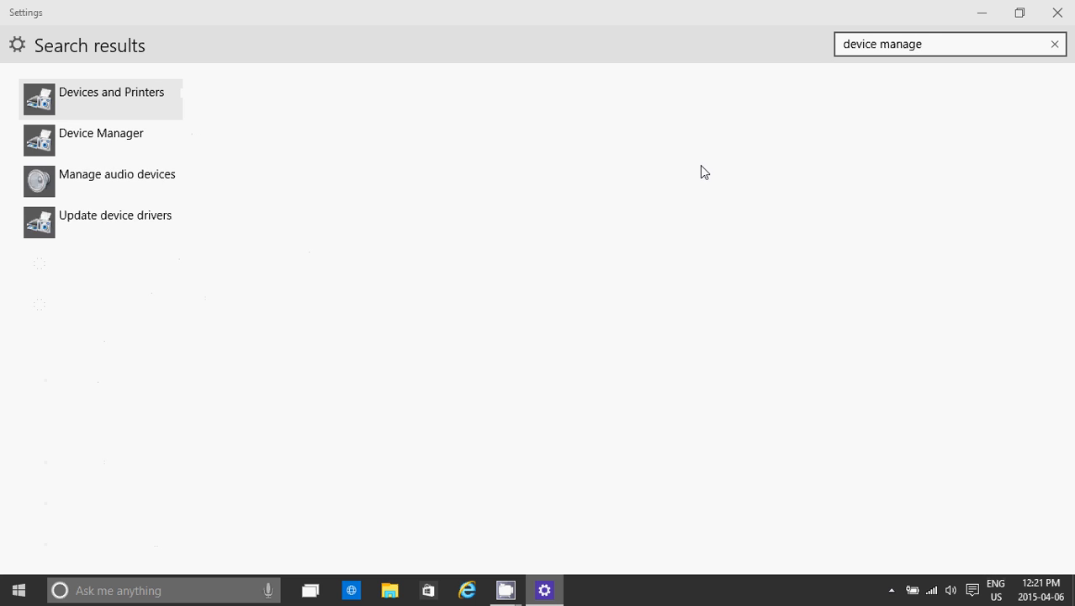
text(r)
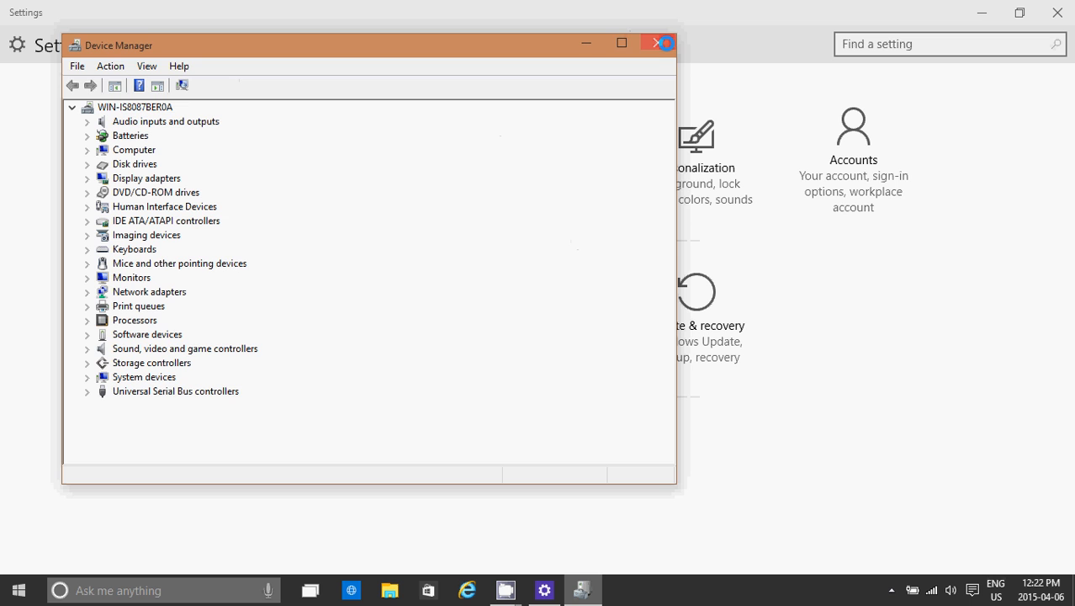
click(659, 43)
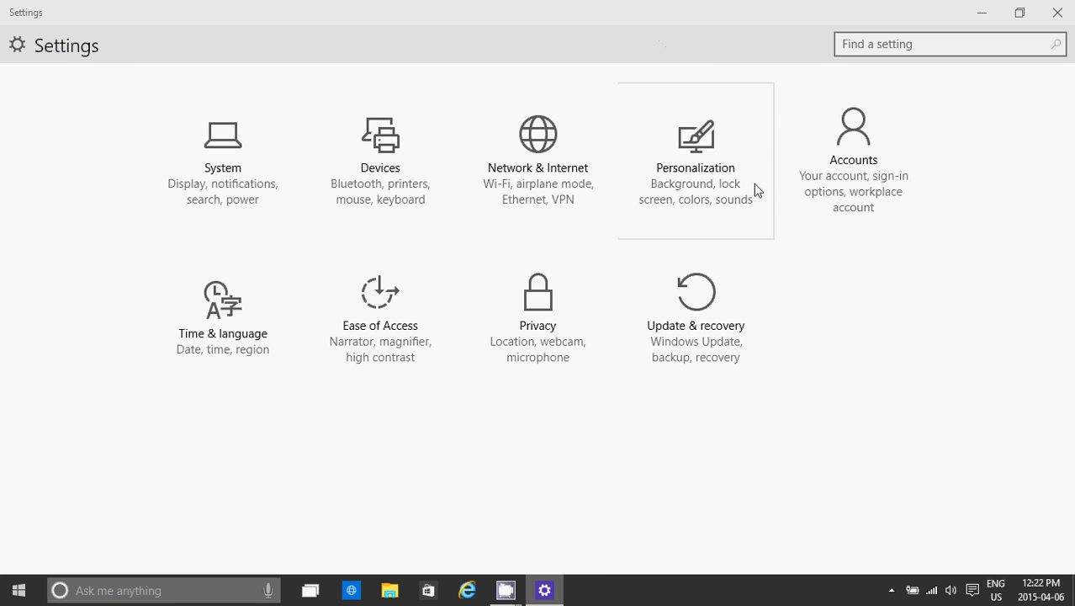
mouse_move(695, 293)
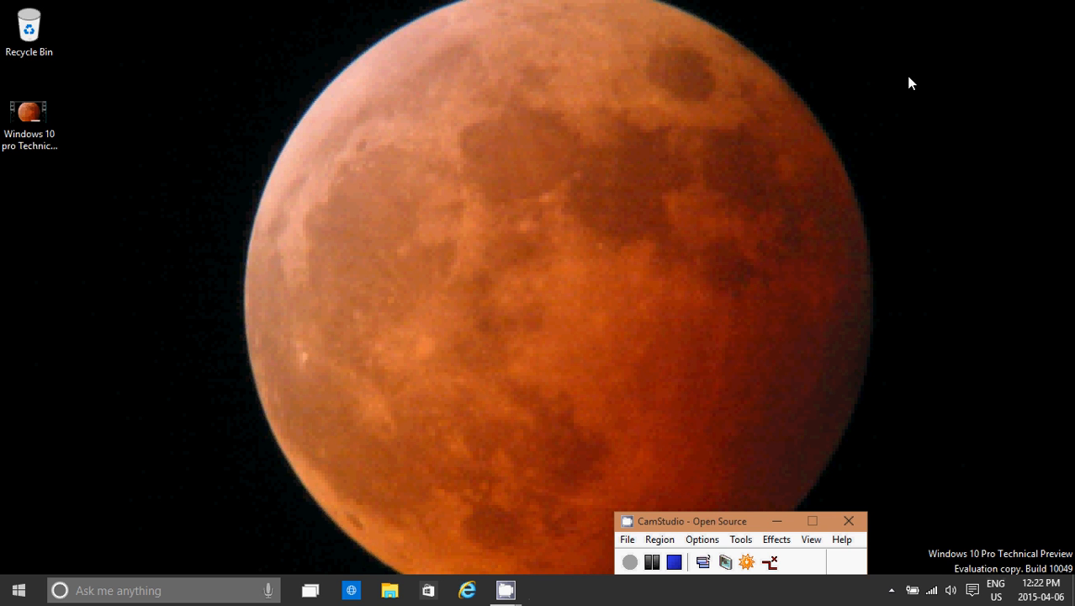
Open the Start menu showing its tiles and most-used apps.
click(17, 590)
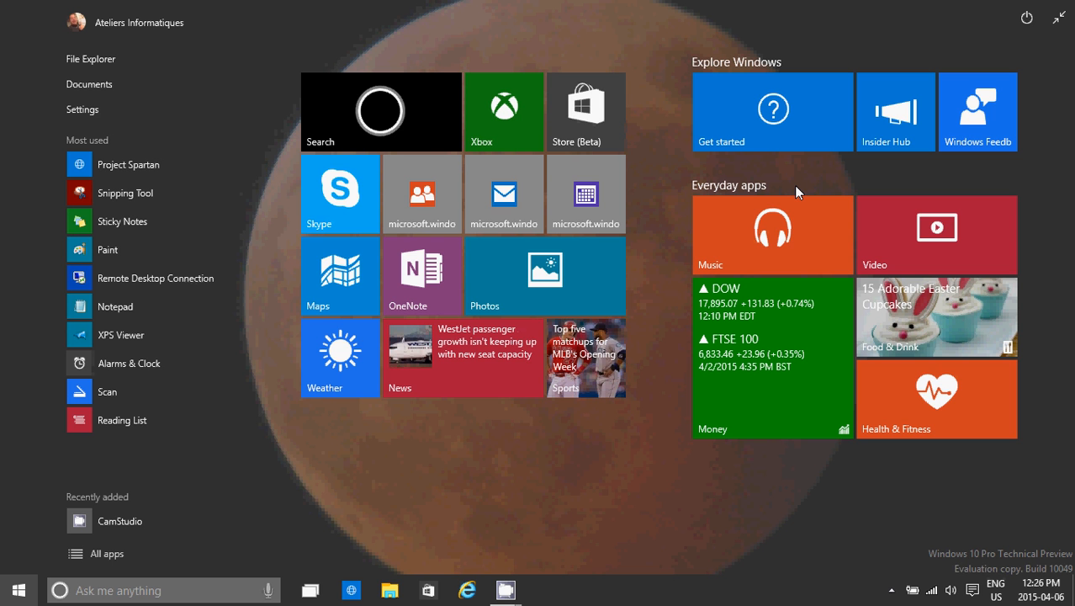
mouse_move(878, 6)
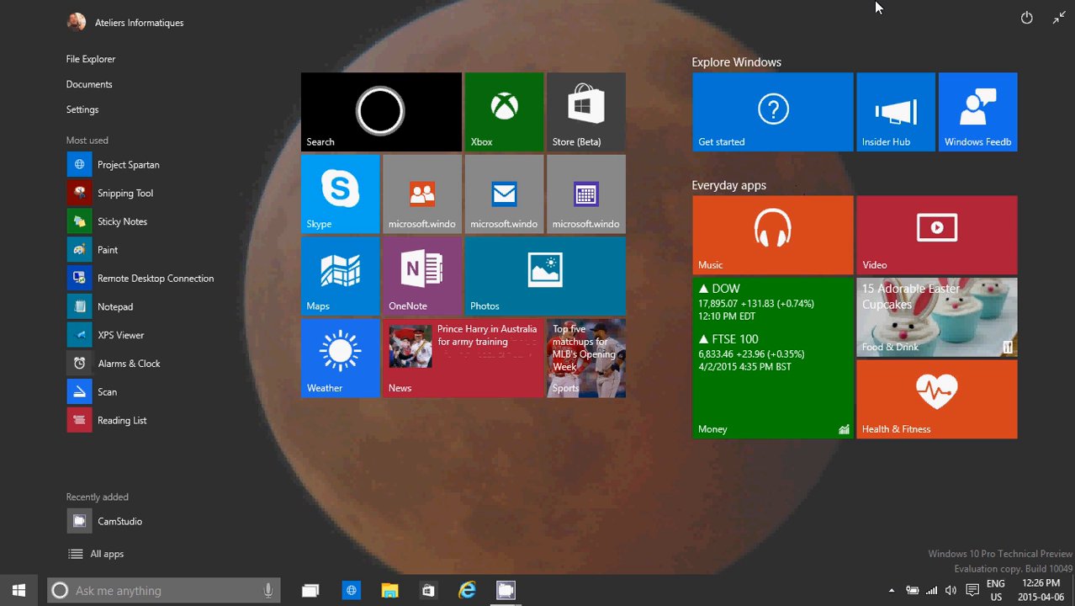